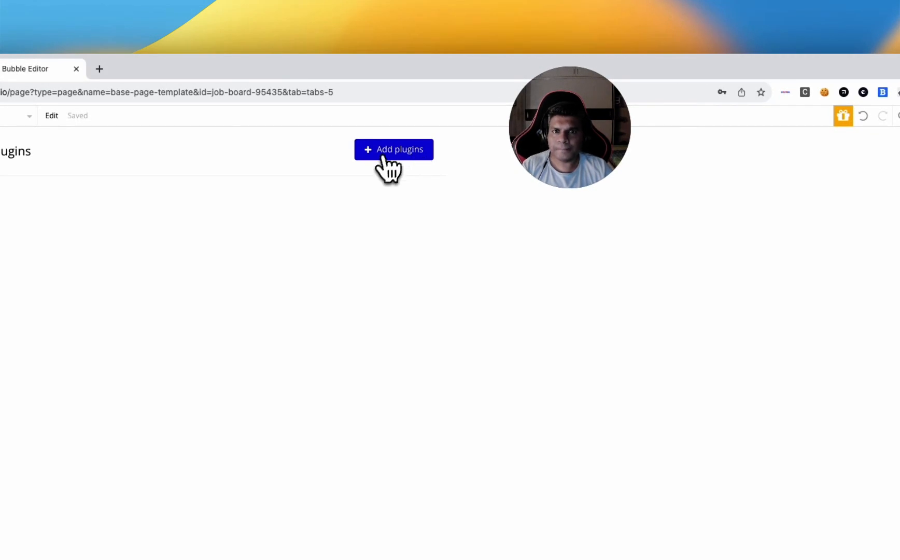
- Open the plugin catalogue and search for 'air' to find AirAlert
click(394, 149)
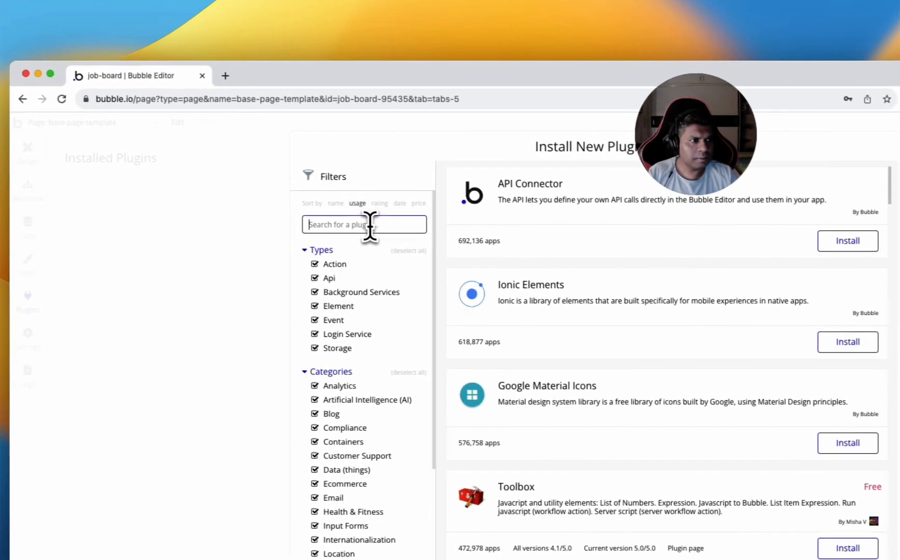
text(air)
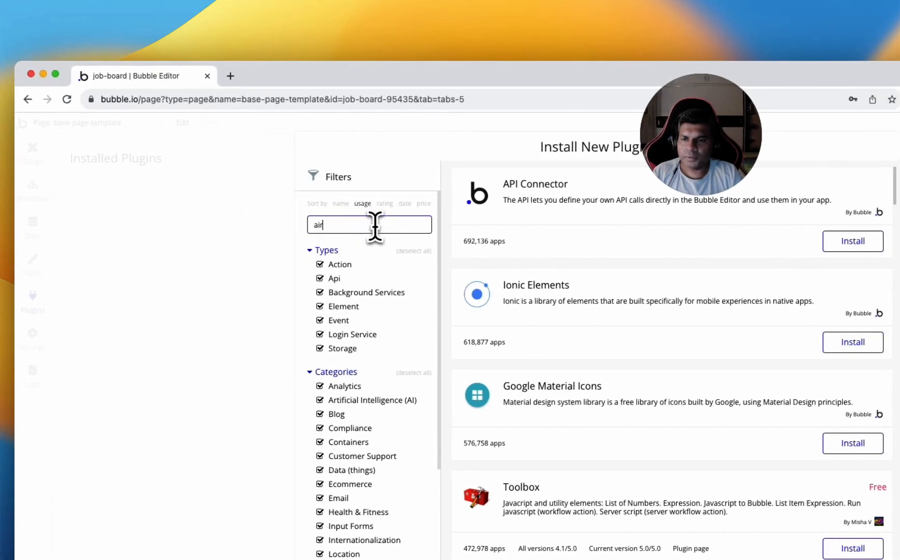
text(air)
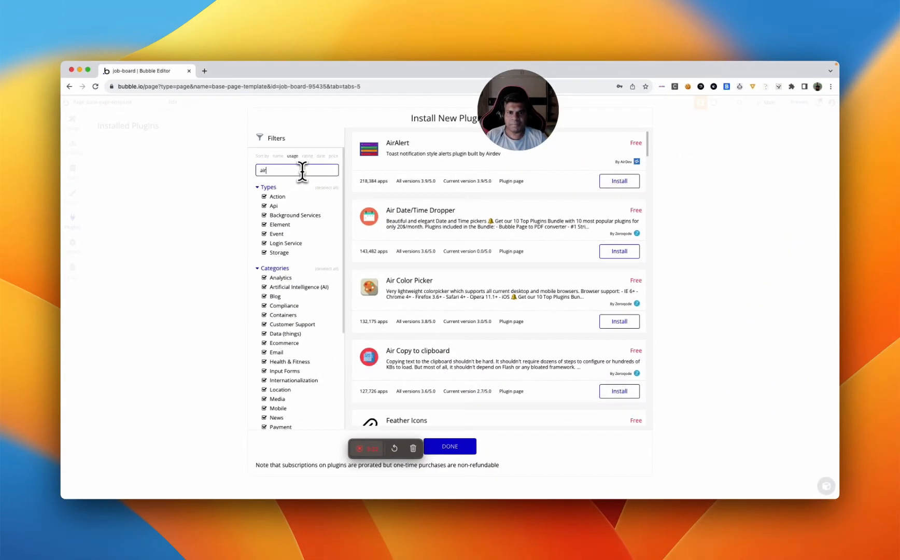
mouse_move(591, 171)
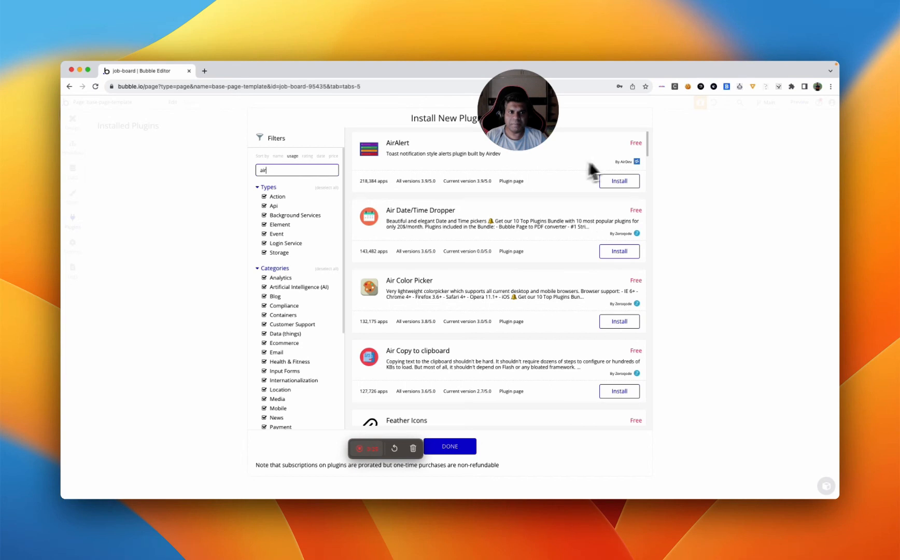
mouse_move(373, 193)
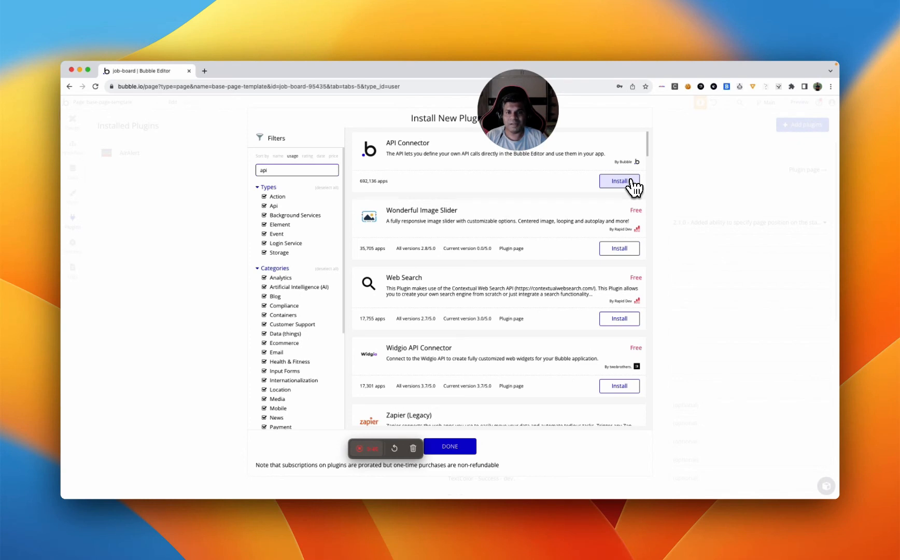
- Install the API Connector plugin from the search results
click(619, 181)
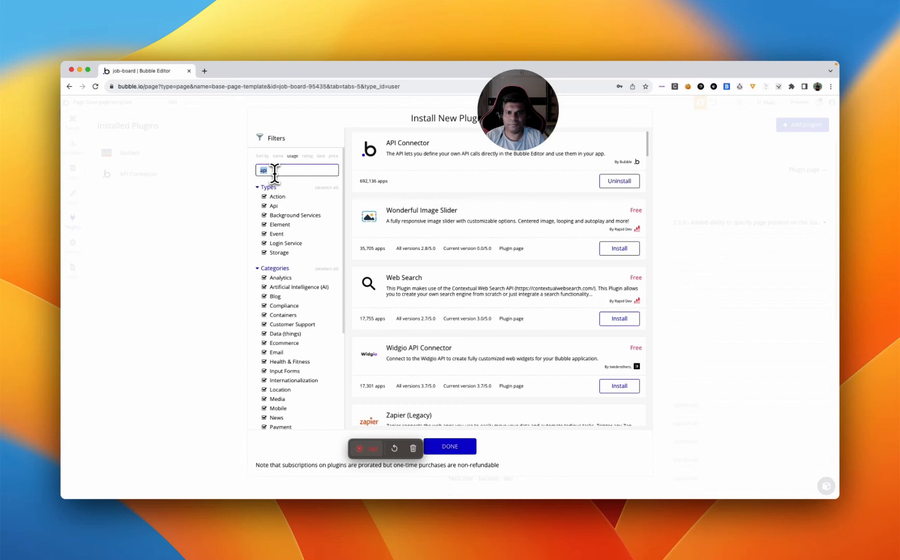
- Search the catalogue for 'class' and install the Classify plugin
text(class)
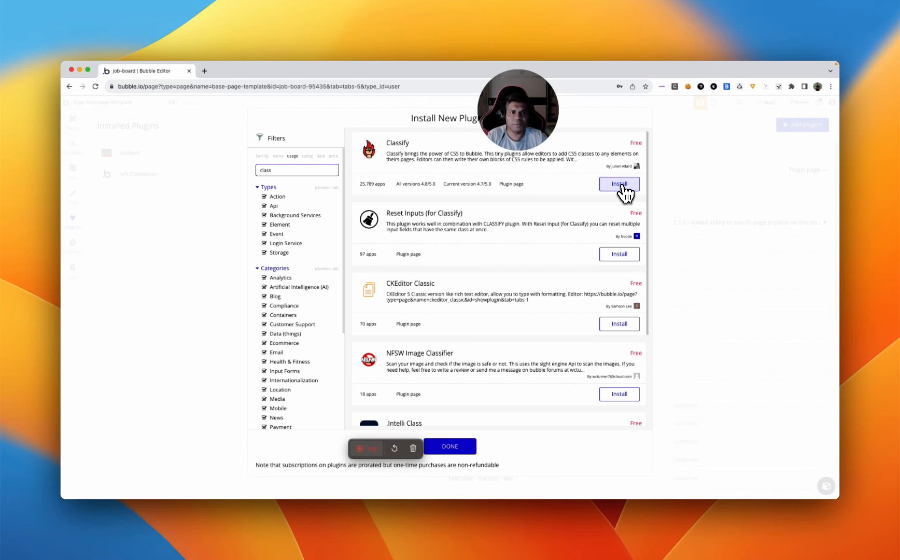
click(619, 183)
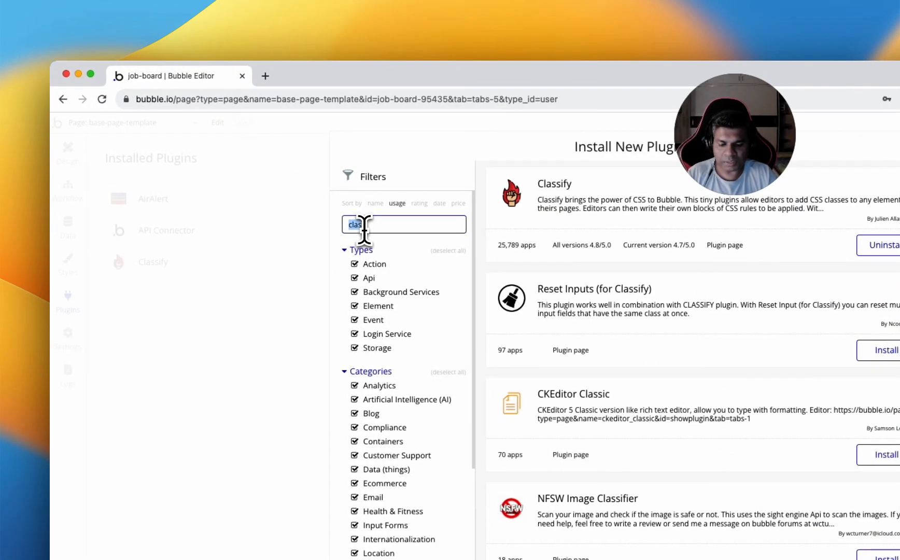
- Search 'full' to browse paid plugins like Full Screen and Full Screen Background
text(full sc)
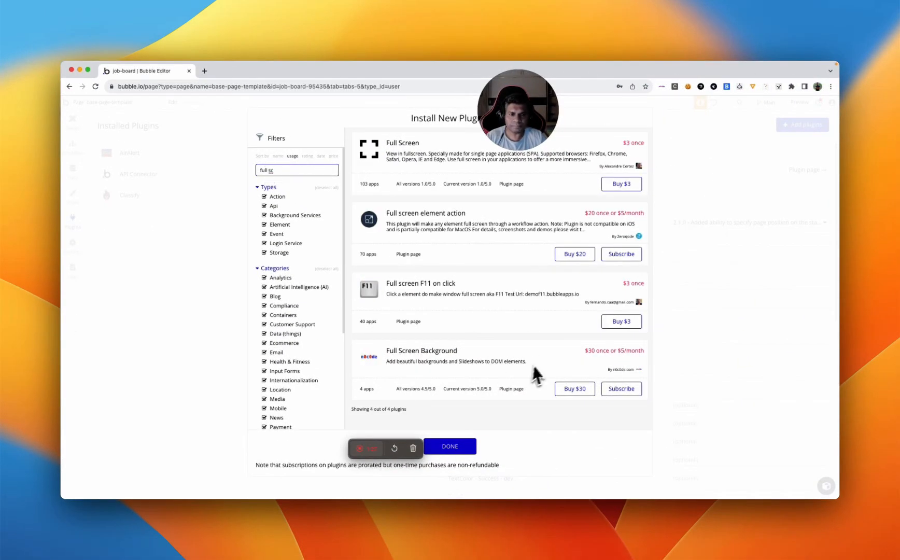
mouse_move(374, 399)
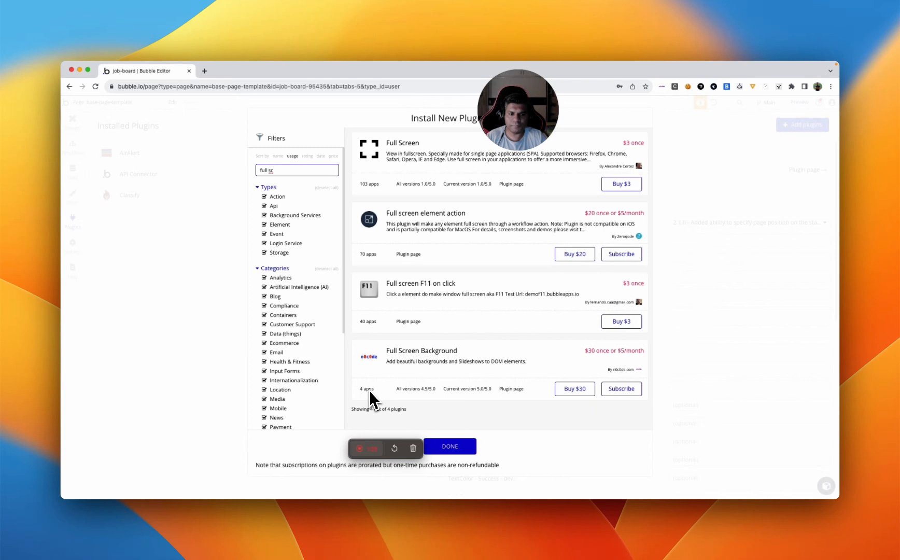
mouse_move(621, 389)
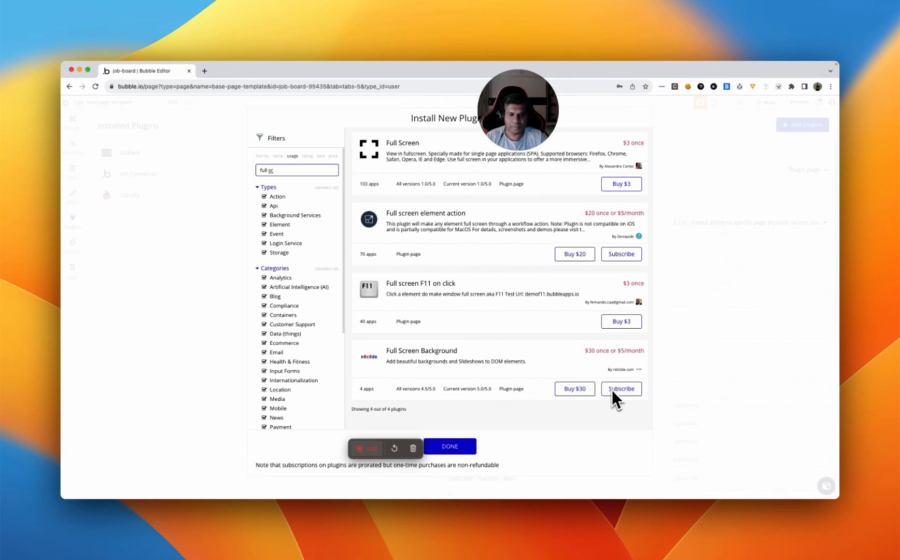
mouse_move(453, 377)
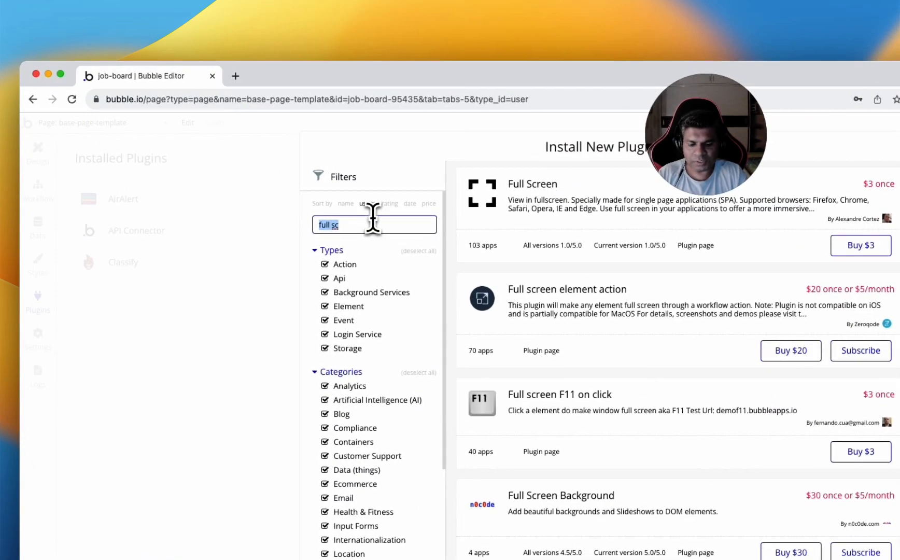
- Search 'json' and install the JSON to Bubble / Things plugin
text(json to bub)
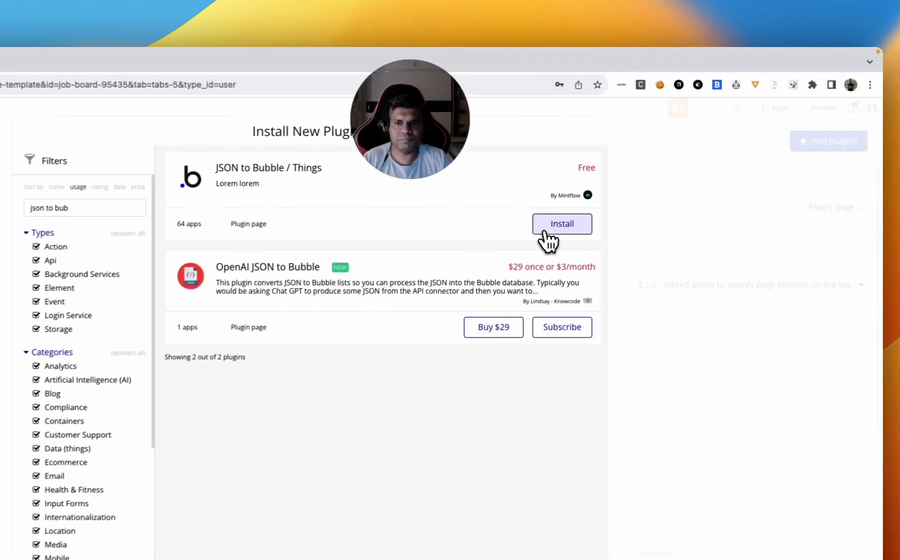
click(561, 223)
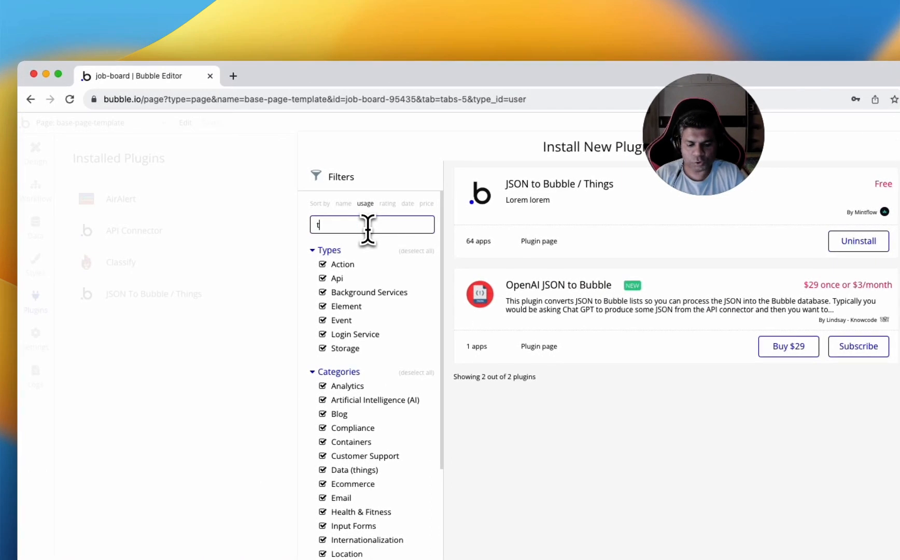
- Search 'toolb' and install the Toolbox plugin
text(toolbox)
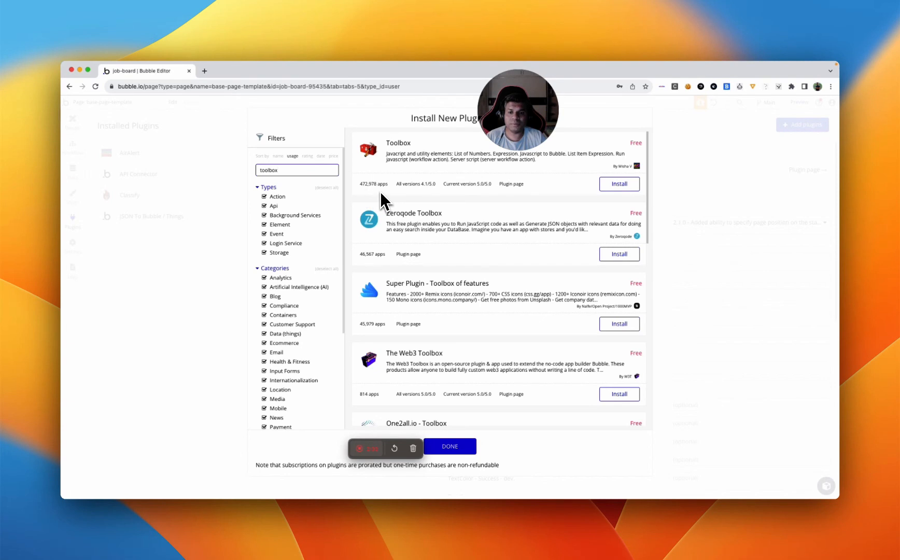
click(620, 183)
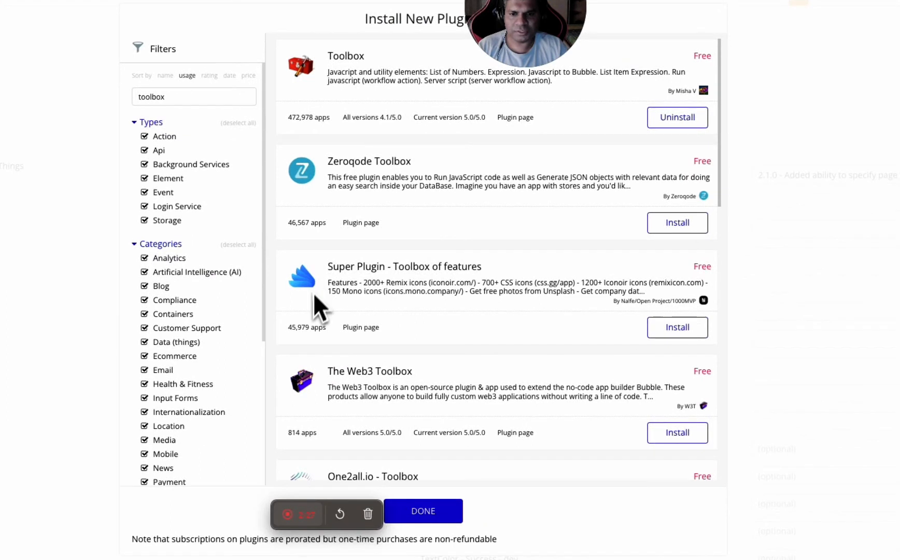
mouse_move(360, 327)
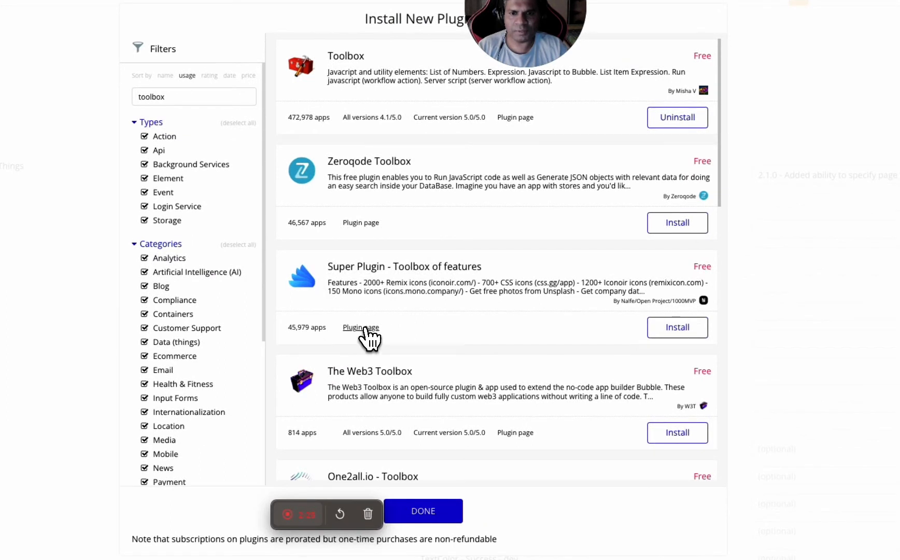
- Install Super Plugin - Toolbox of features from the toolbox results
click(422, 510)
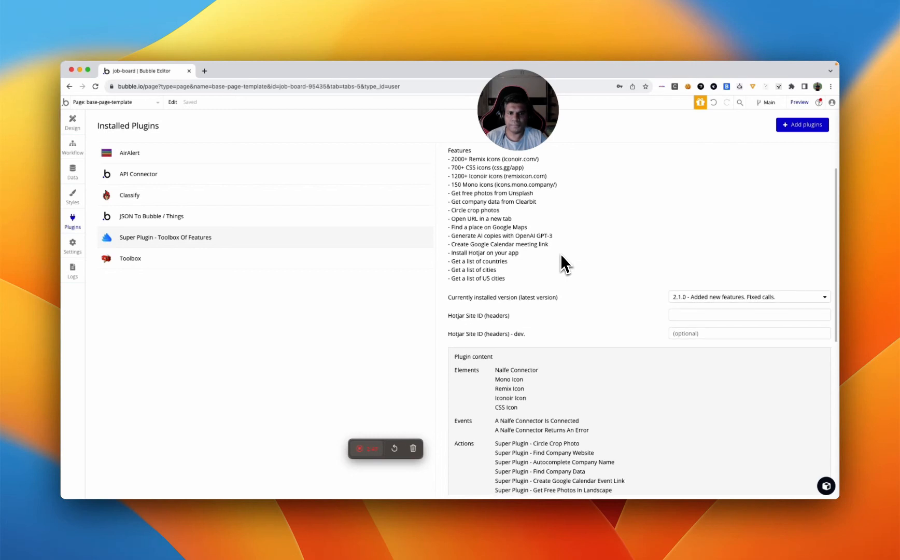
mouse_move(515, 290)
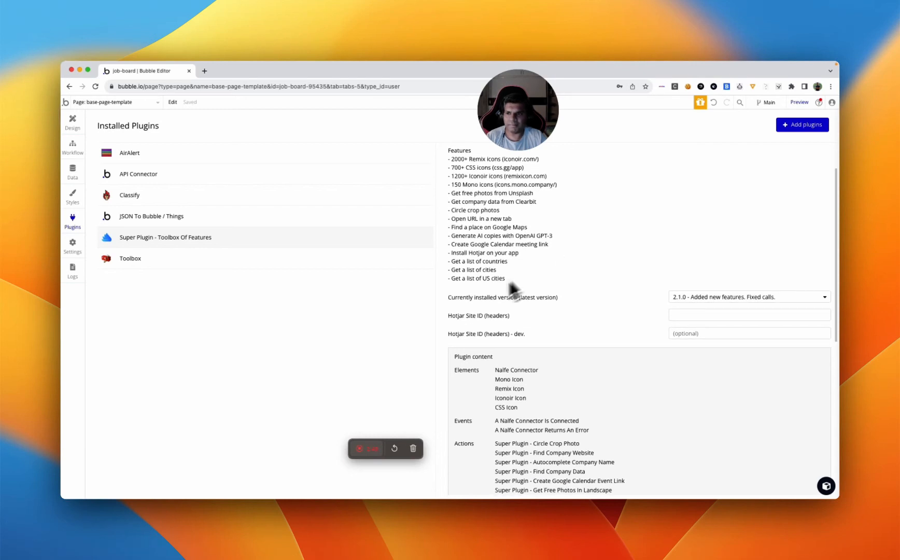